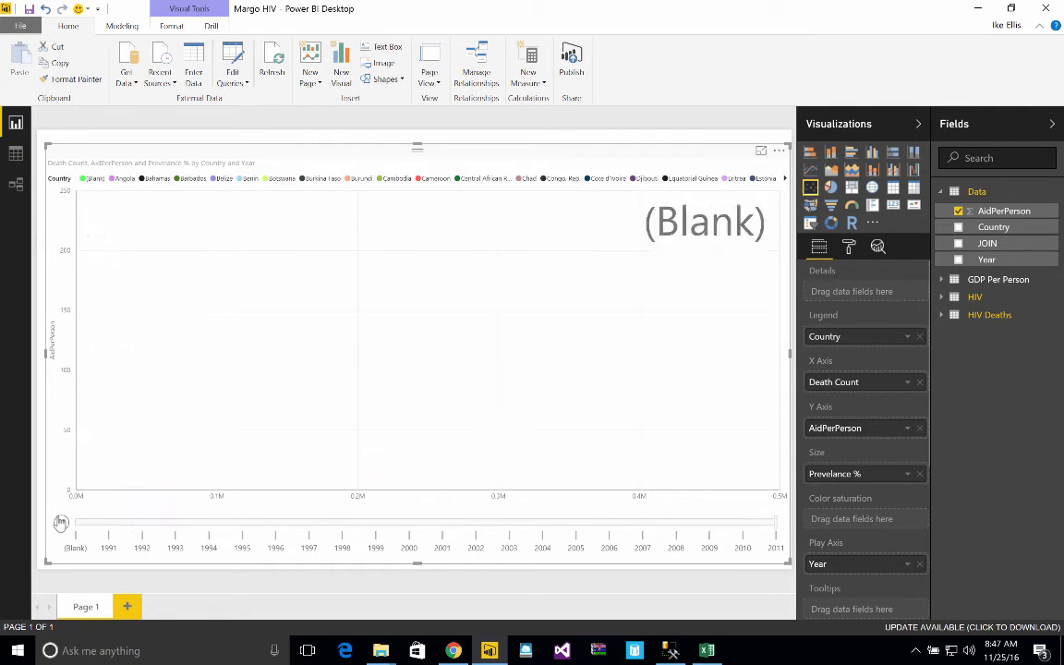
Scrub the Play Axis slider so the scatter chart advances to the 2004 country bubbles
left_click_drag(77, 523, 126, 523)
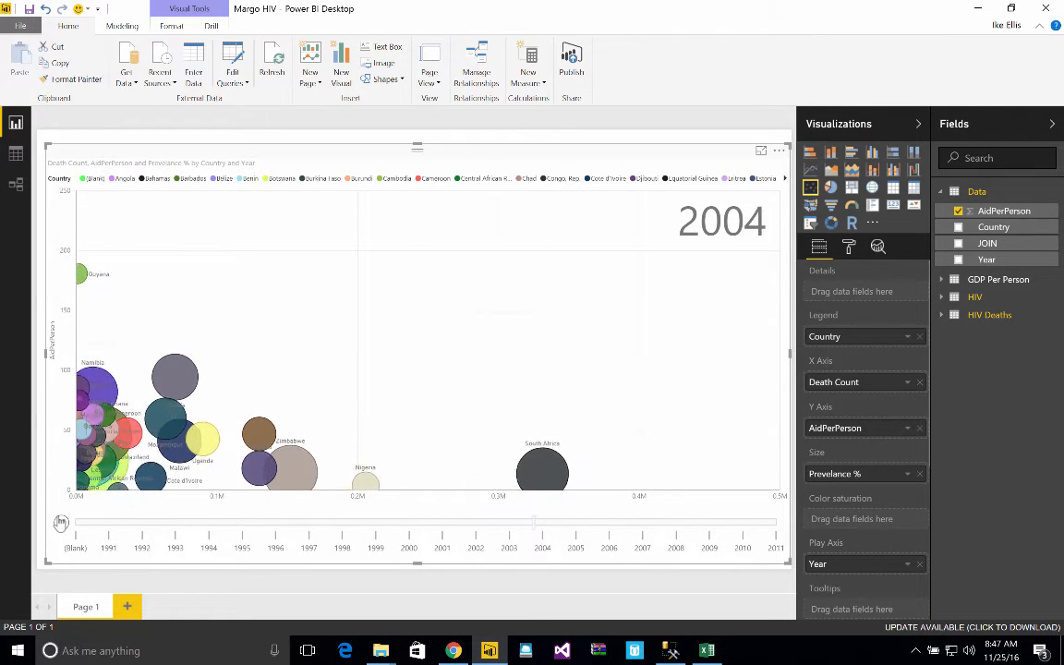
left_click_drag(534, 521, 614, 521)
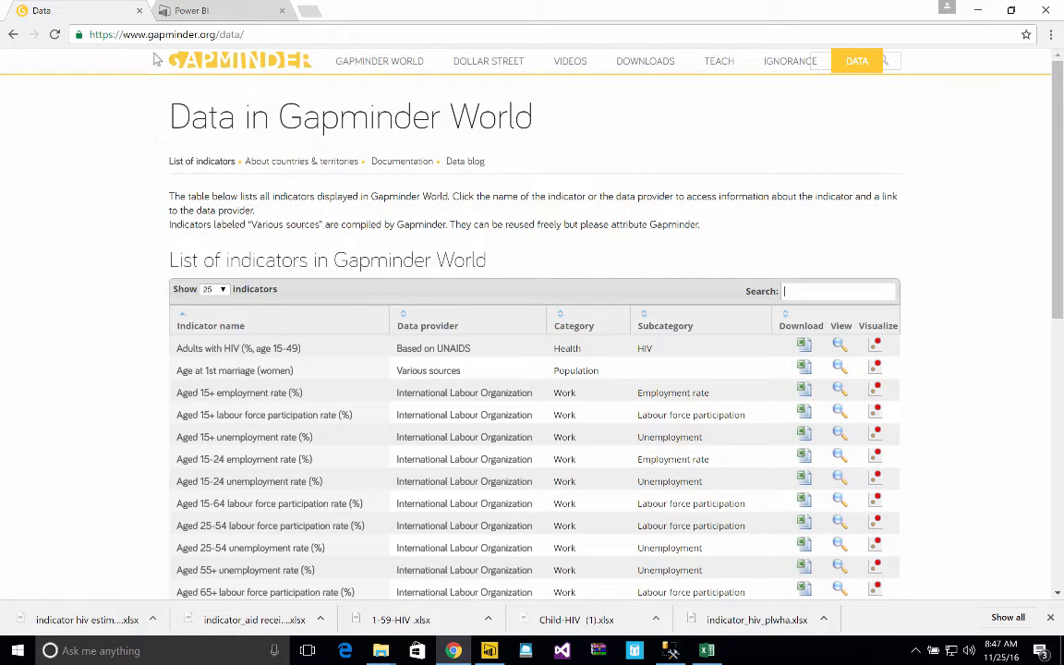
Filter Gapminder's indicator table with the search term 'hiv' and browse the matches
scroll("down", 3)
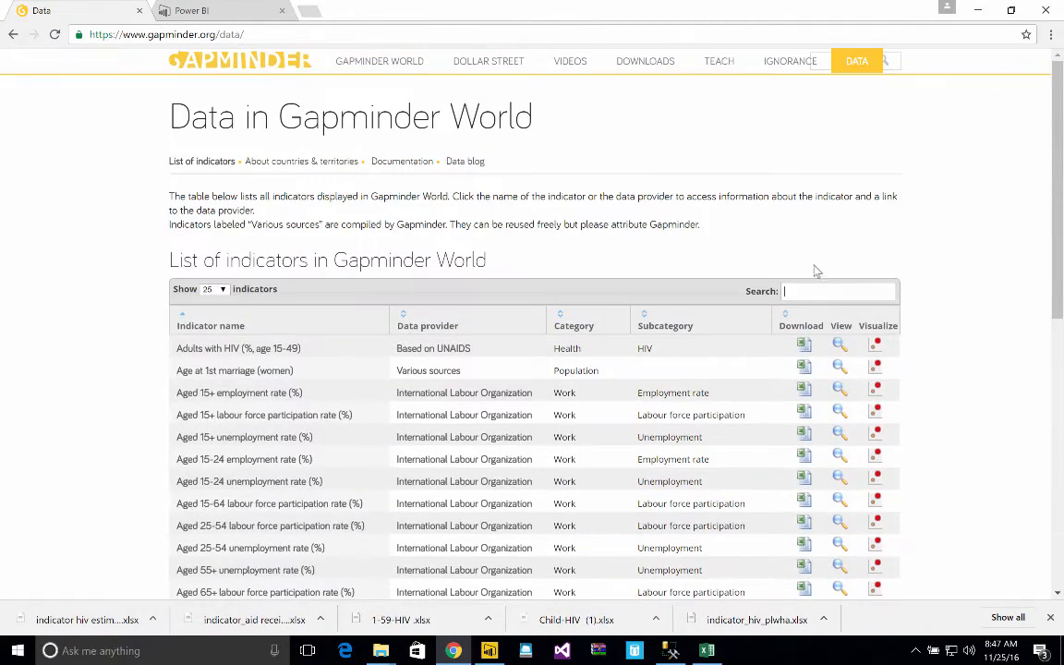
type("hiv")
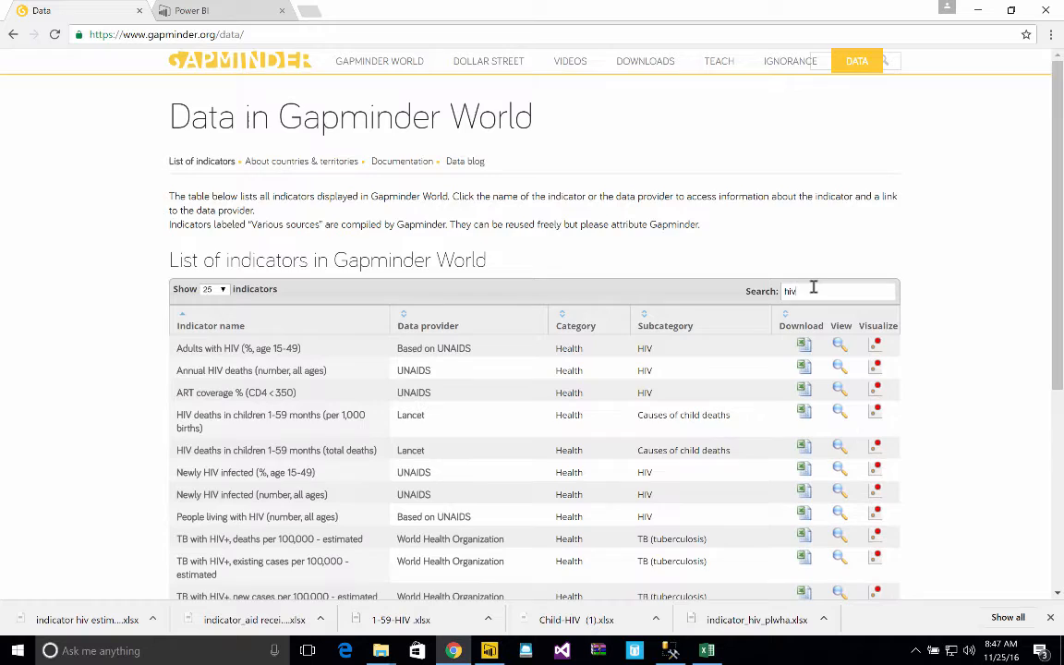
scroll("down", 3)
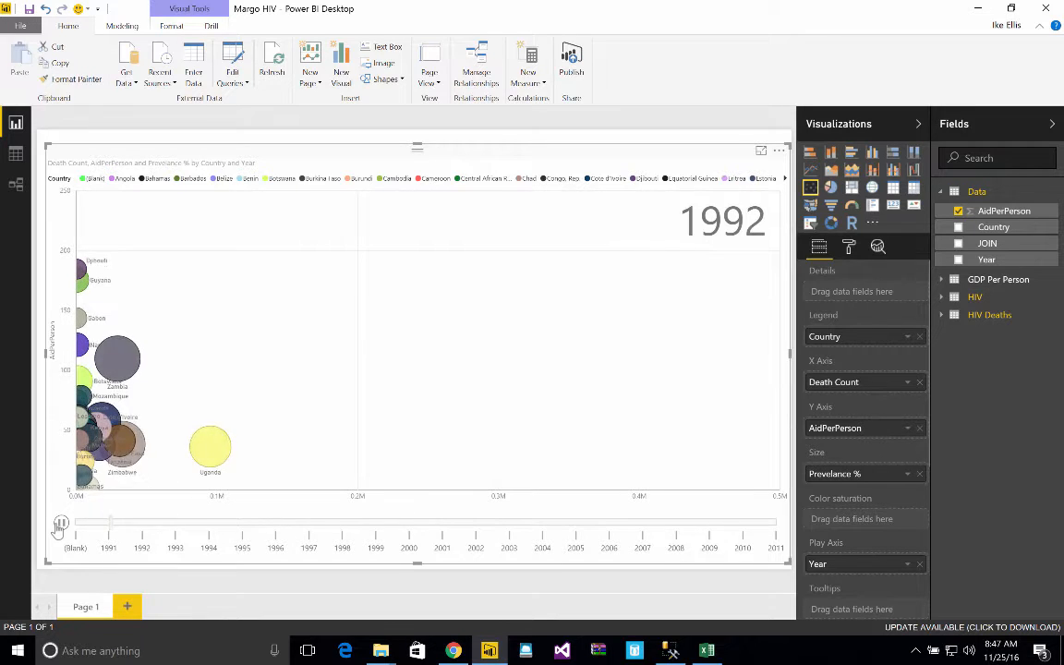
Scrub the year slider forward, then step the chart back to the 1994 bubbles
left_click_drag(111, 523, 194, 523)
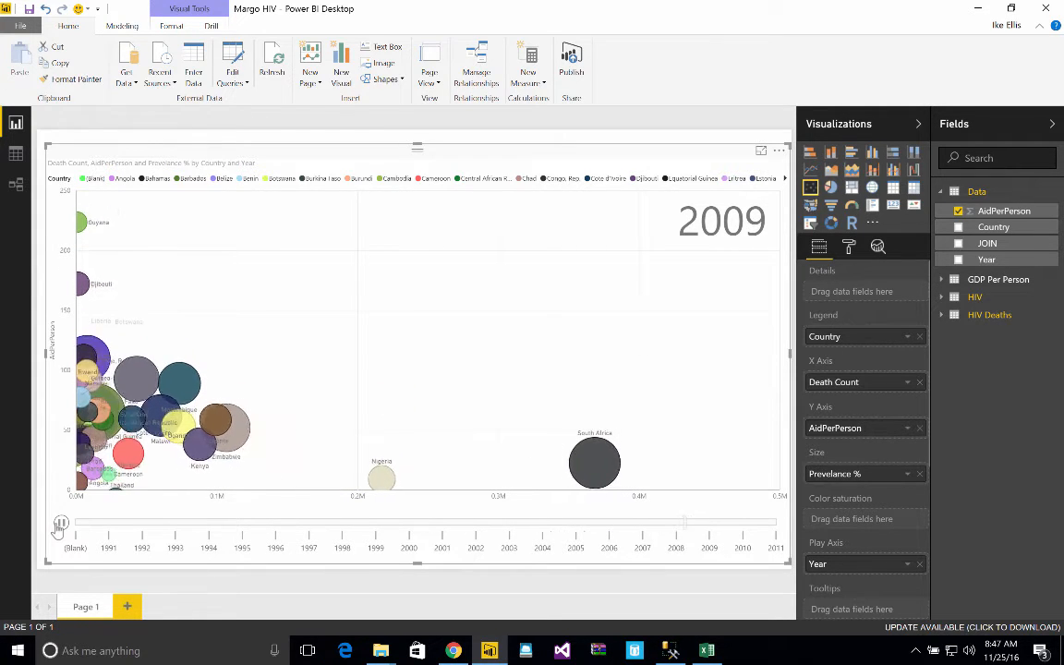
left_click(59, 525)
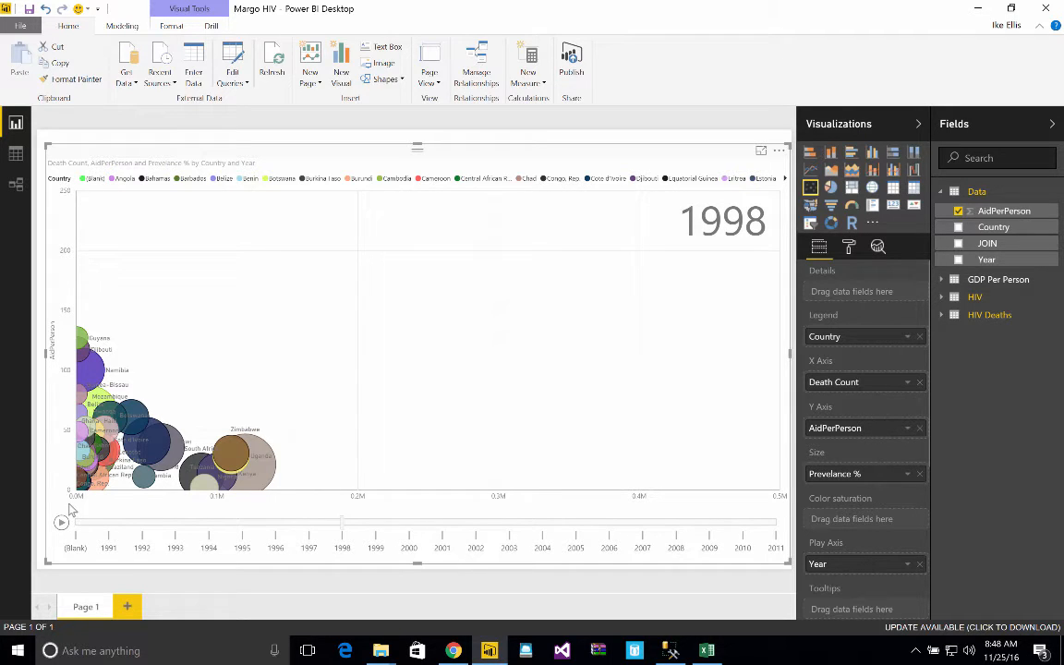
mouse_move(74, 481)
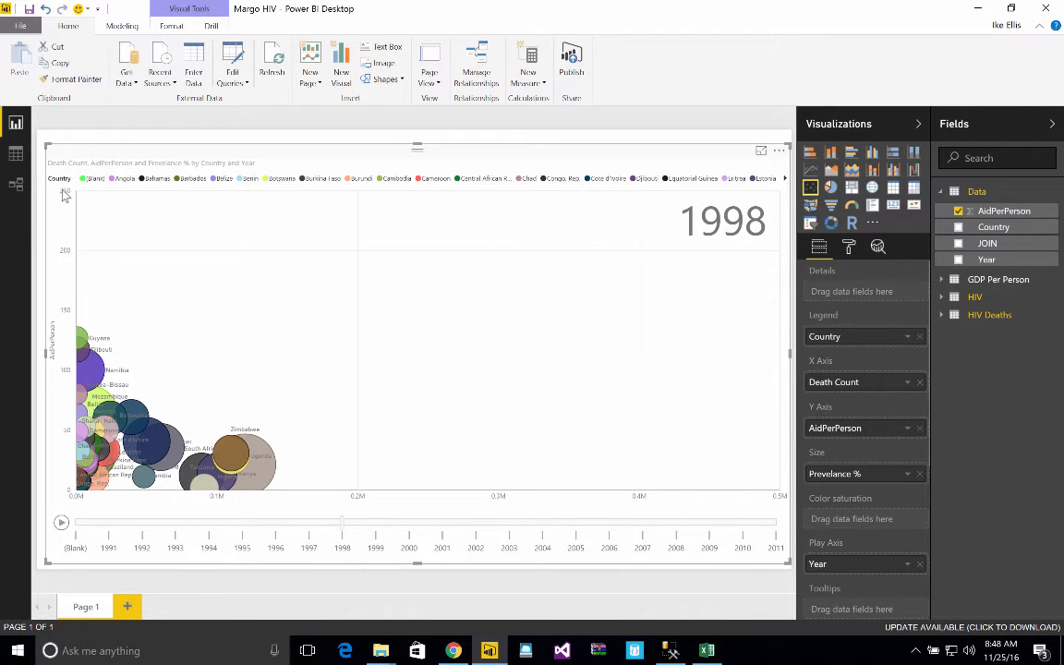
mouse_move(503, 199)
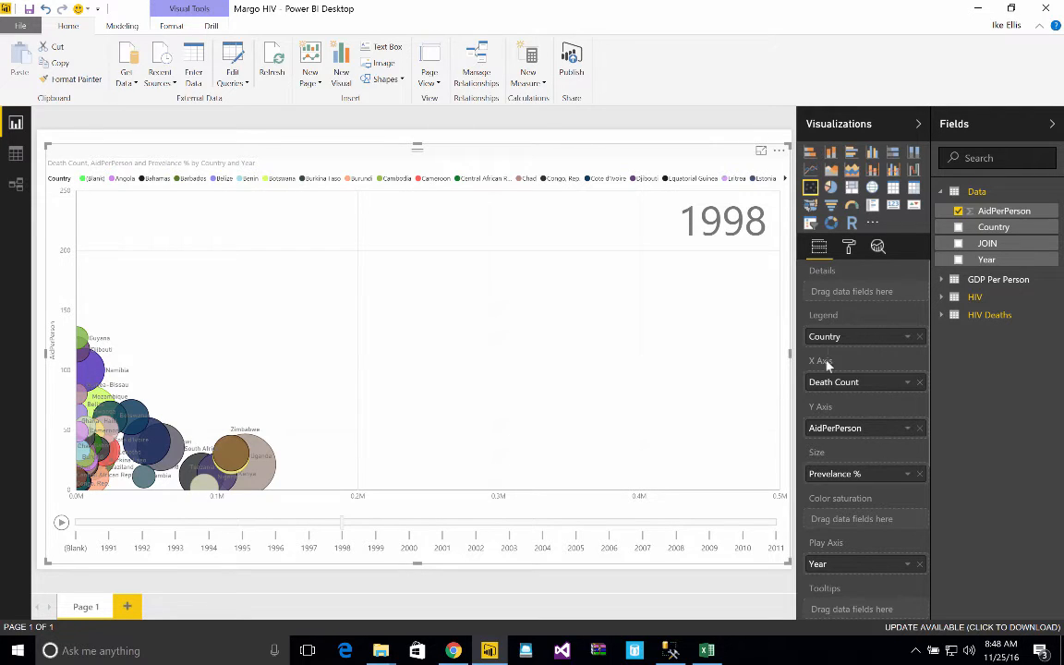
mouse_move(830, 440)
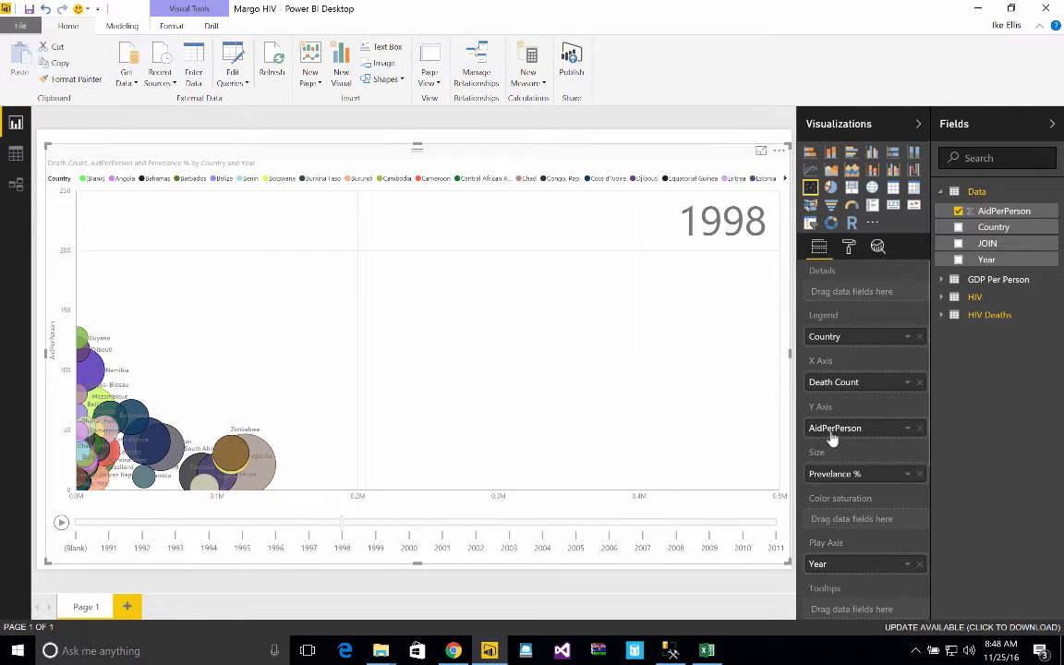
mouse_move(85, 502)
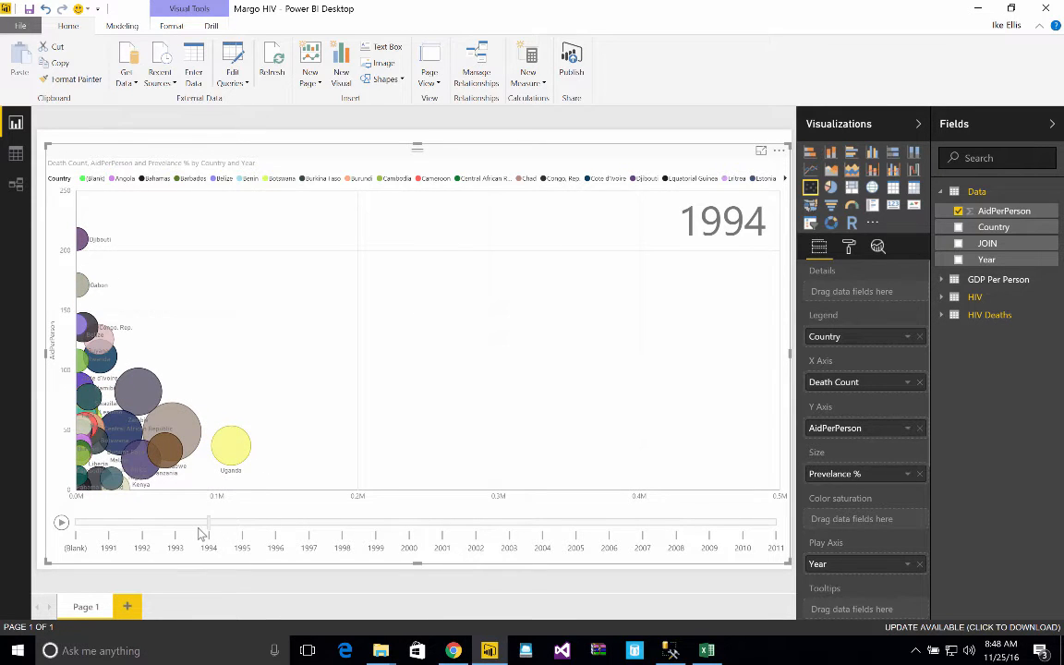
Rewind to the early 1990s, then play, pause and resume the animation until it reaches 2010
left_click_drag(207, 521, 510, 521)
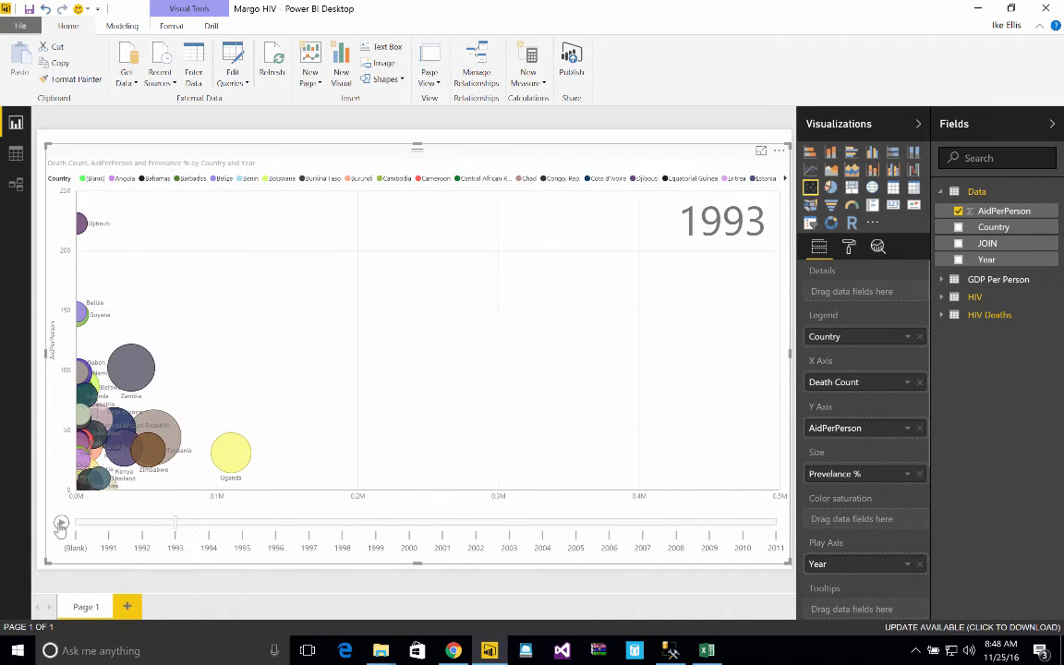
left_click(62, 522)
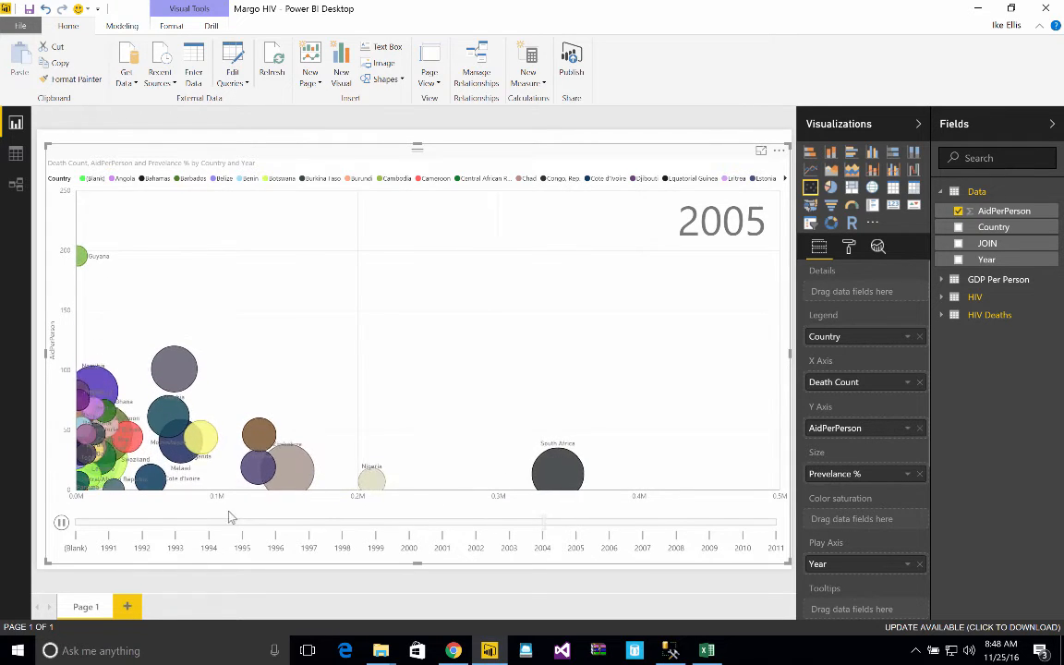
left_click(62, 525)
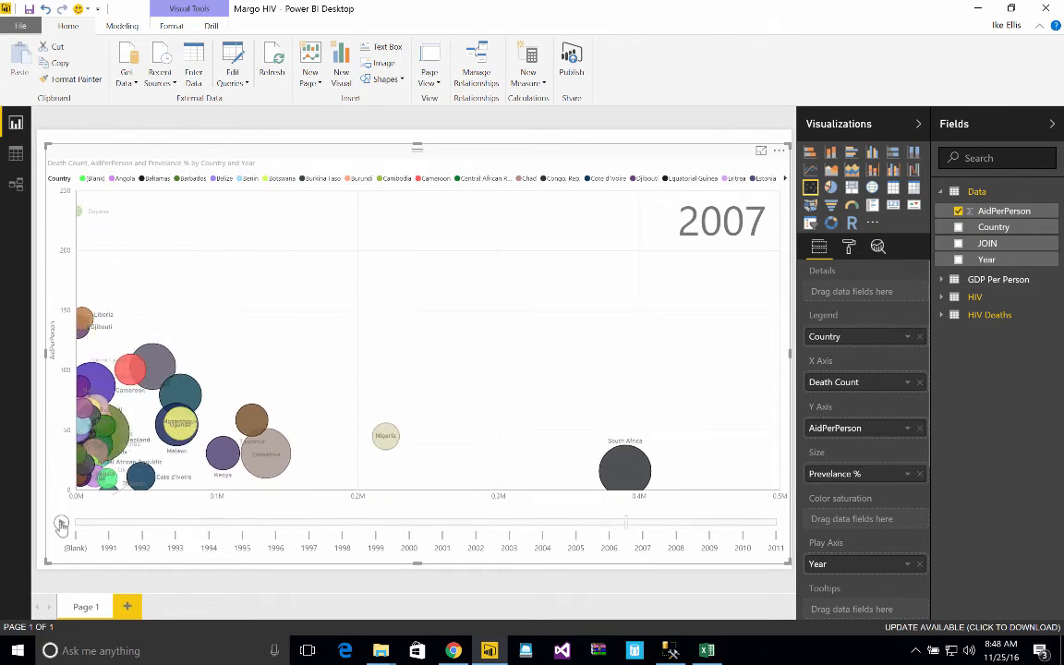
left_click(61, 521)
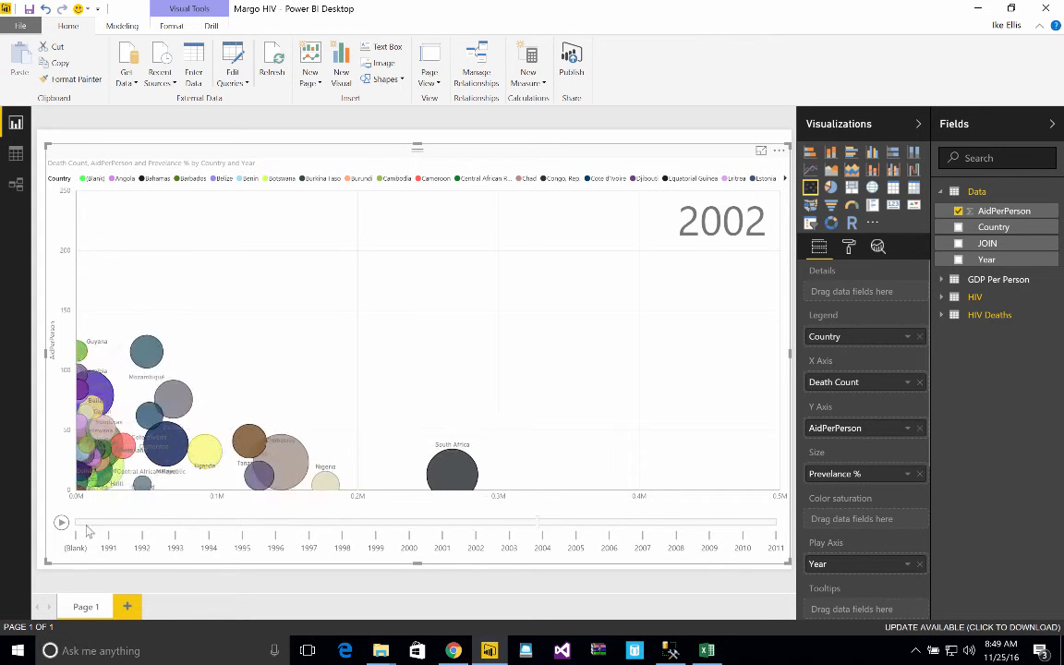
left_click(61, 522)
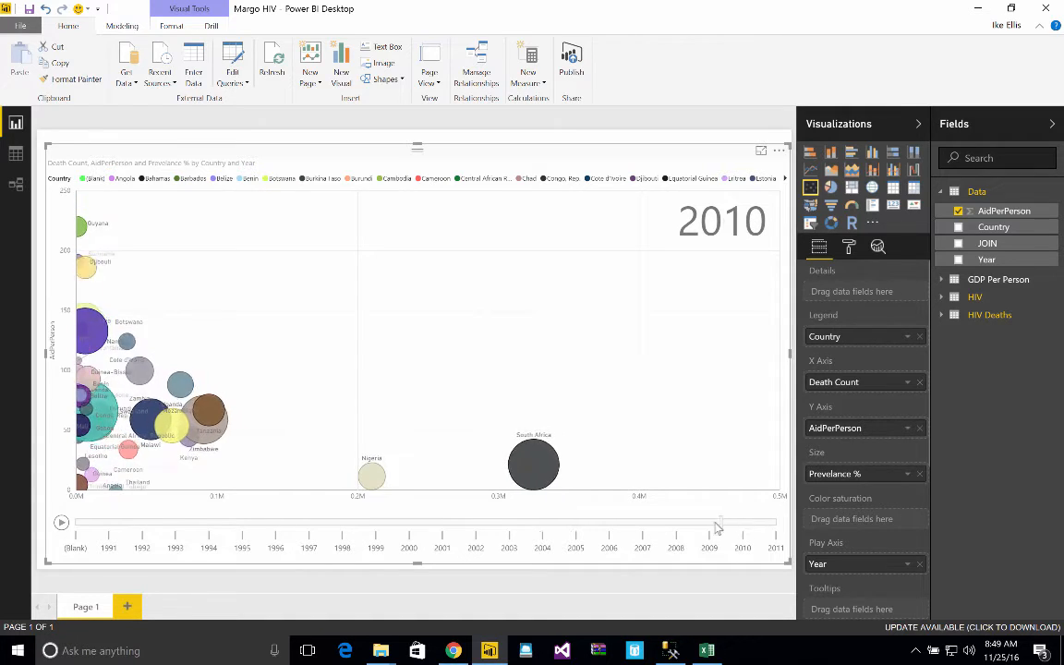
mouse_move(499, 465)
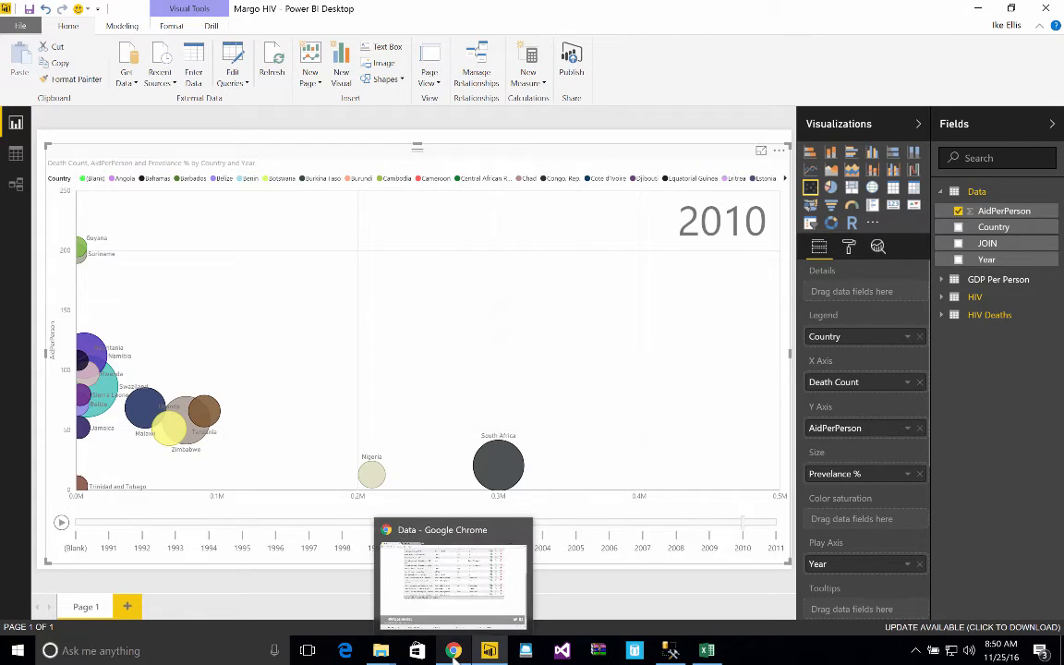
In the browser, run the published Margo HIV report's year animation and scrub it toward 2001
left_click(453, 651)
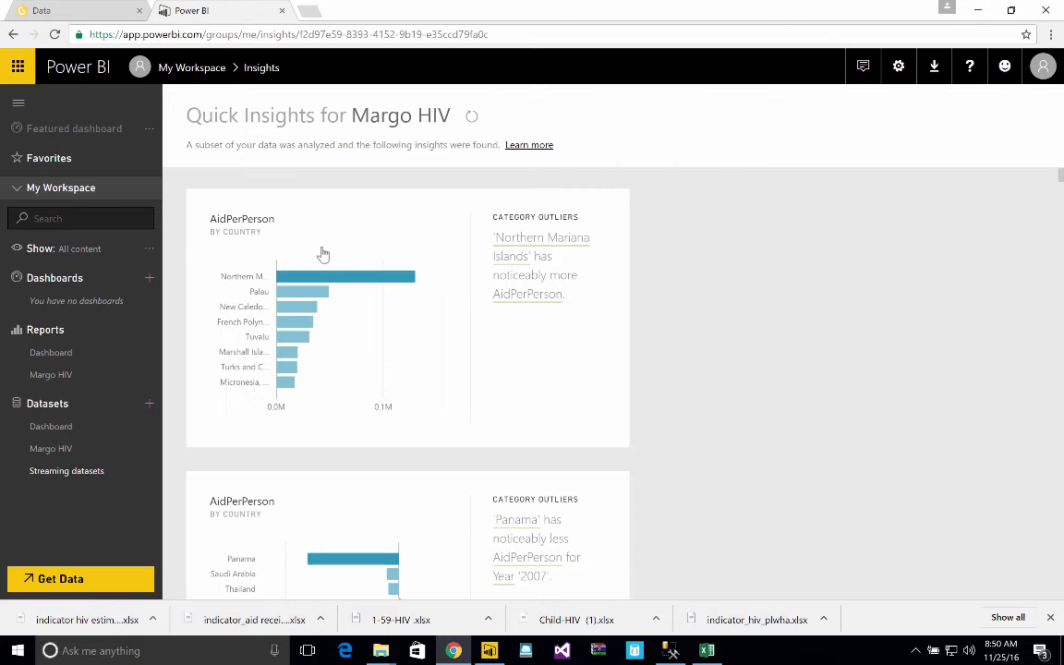
mouse_move(51, 374)
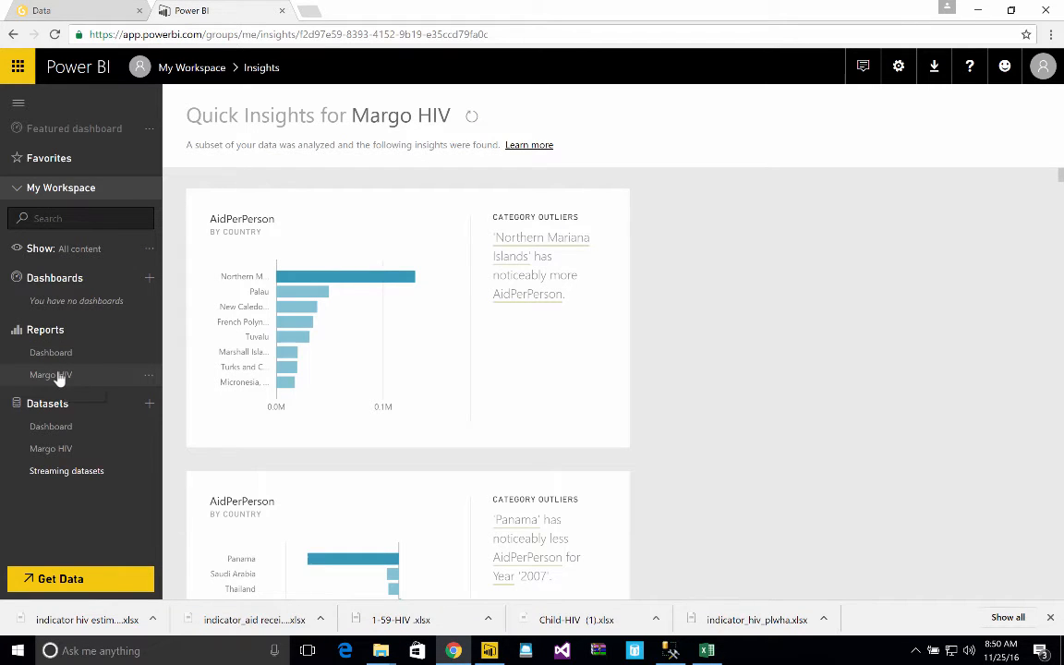
left_click(51, 373)
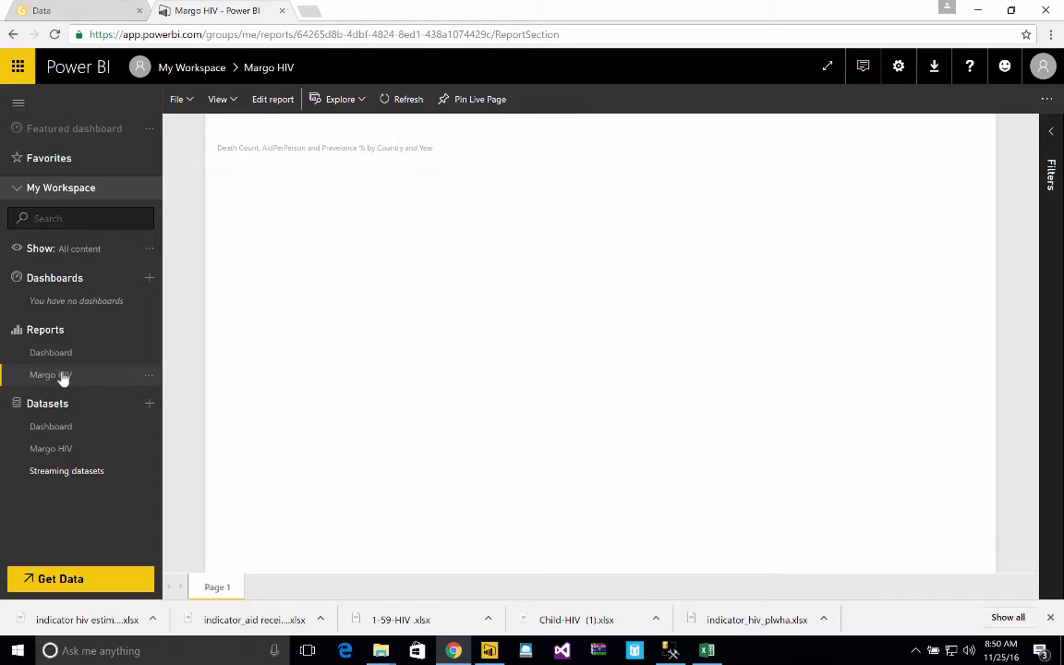
left_click(52, 373)
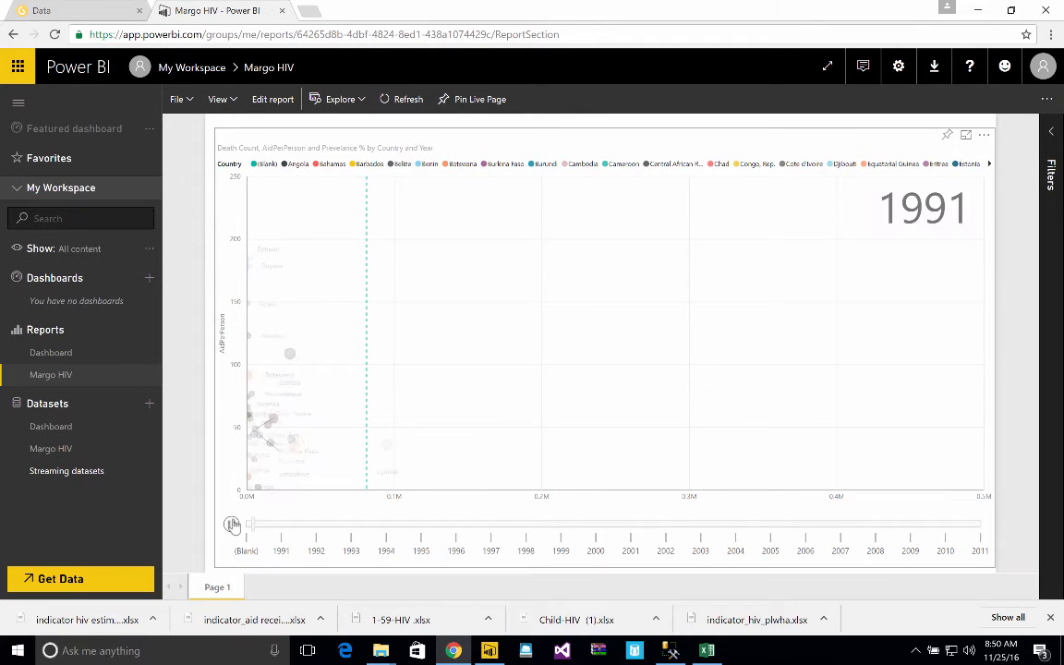
left_click_drag(251, 525, 340, 525)
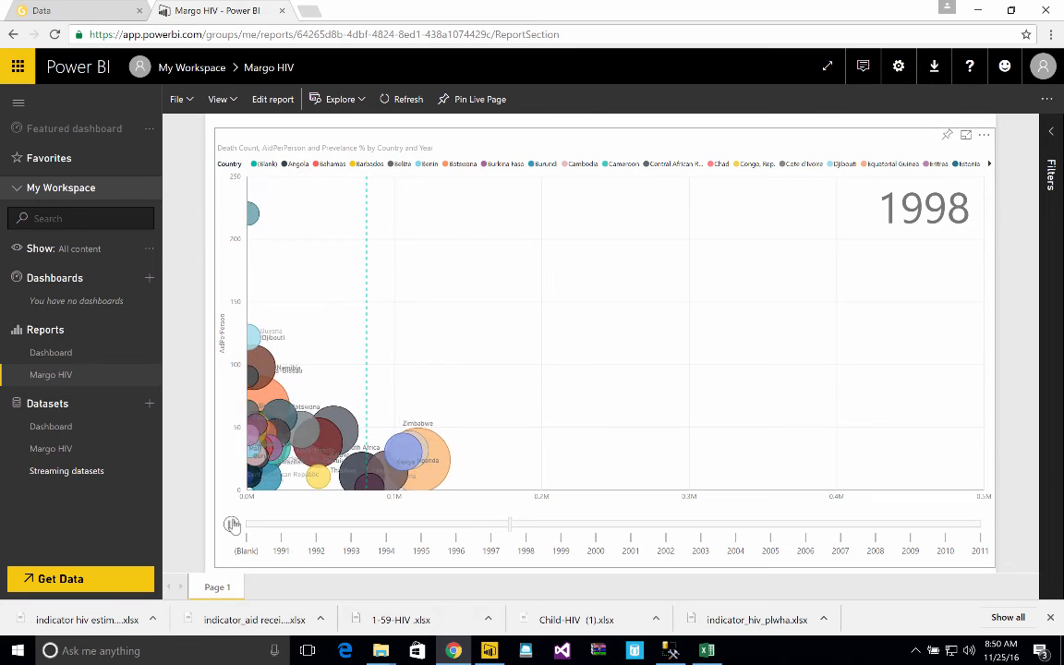
left_click_drag(508, 525, 597, 525)
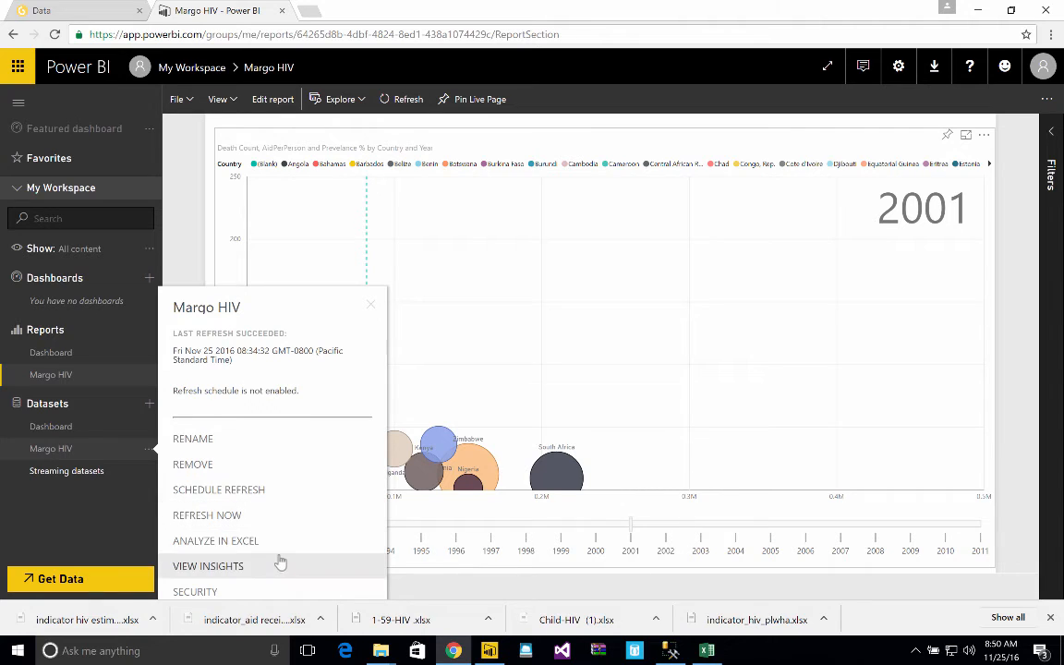
Show Quick Insights for the Margo HIV dataset and review the AidPerPerson and Death Count outlier charts
left_click(207, 566)
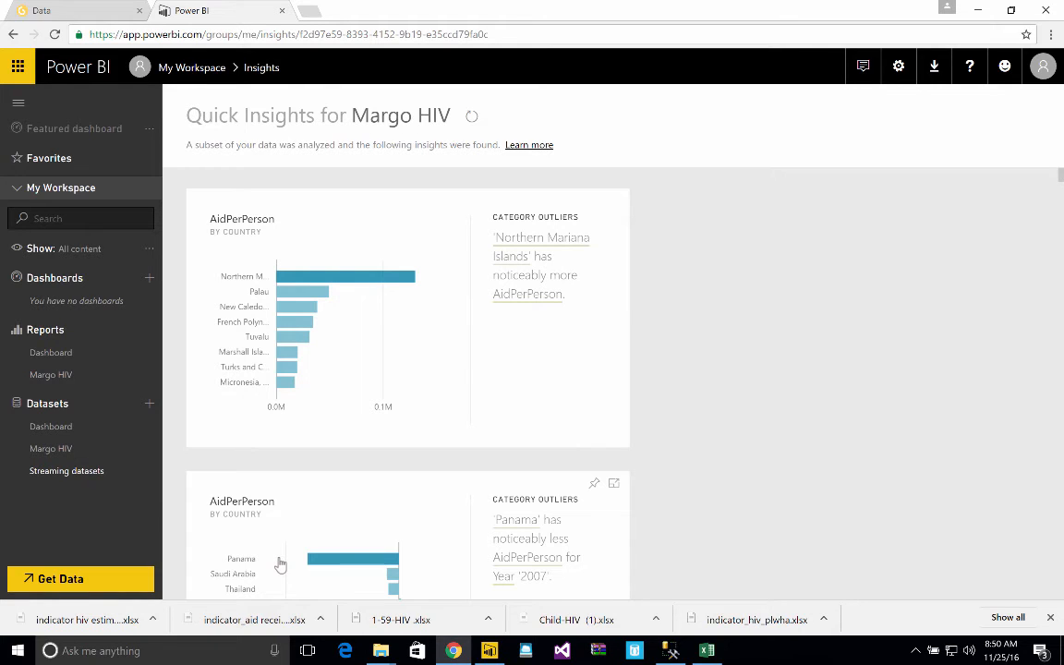
mouse_move(561, 359)
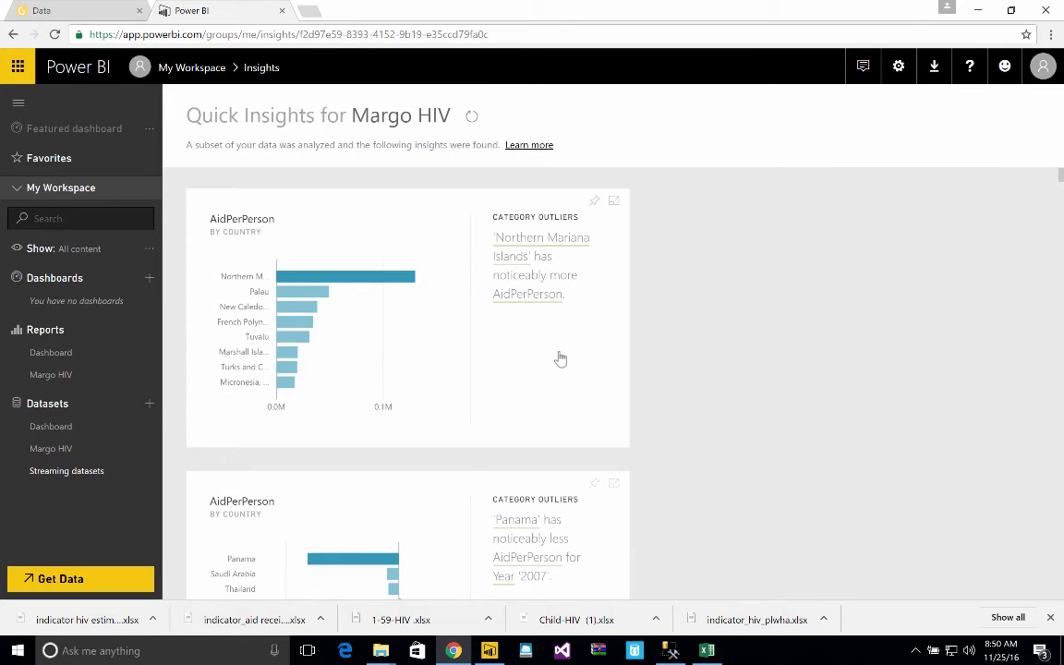
mouse_move(577, 319)
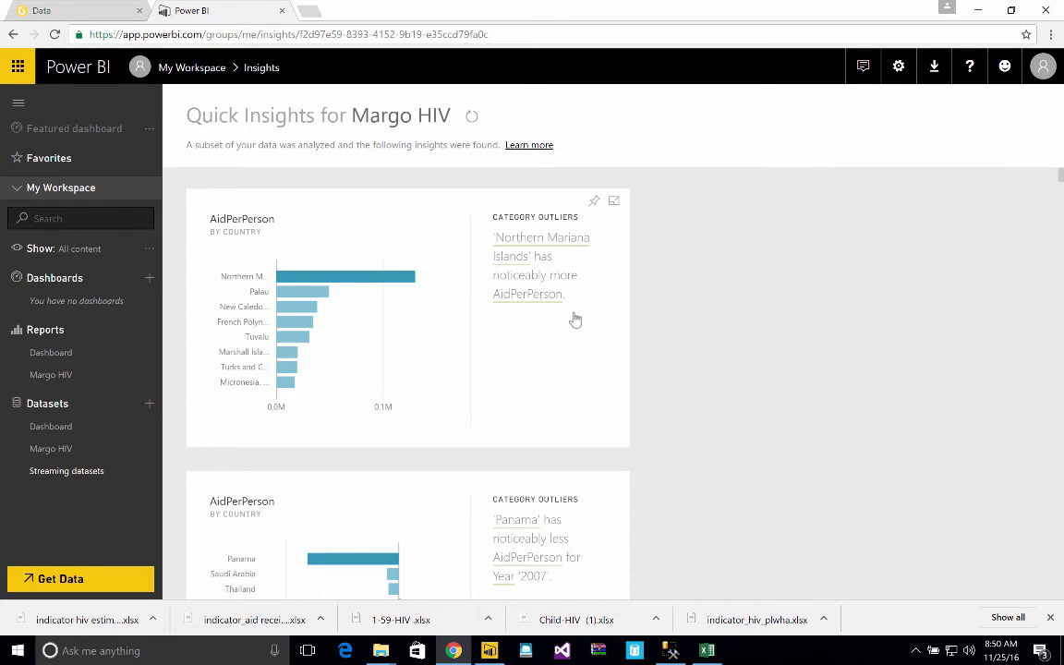
mouse_move(357, 281)
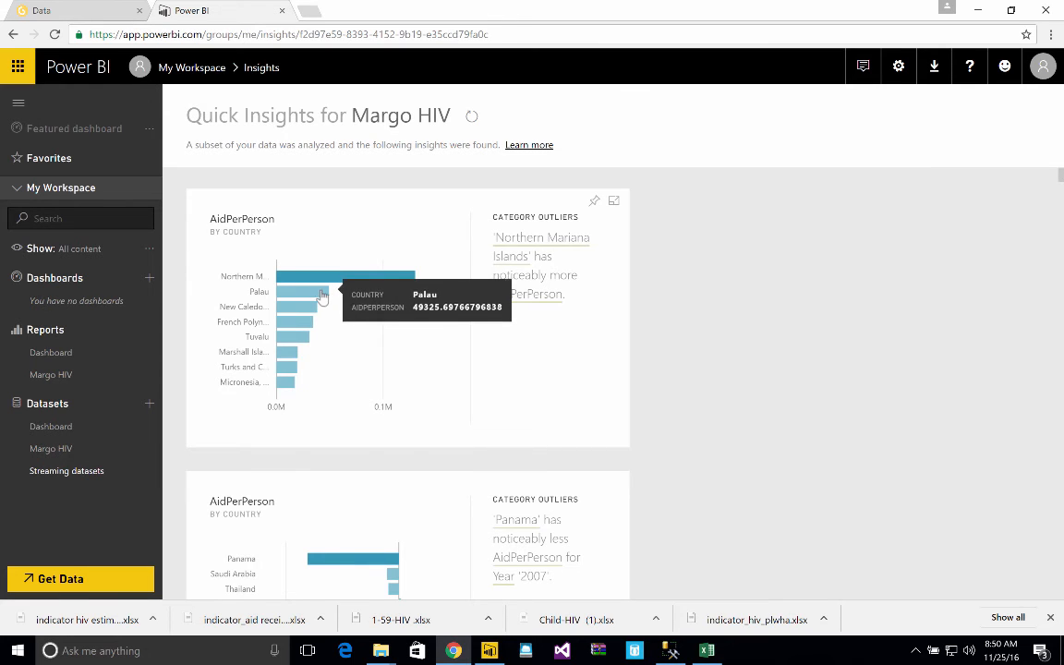
mouse_move(292, 392)
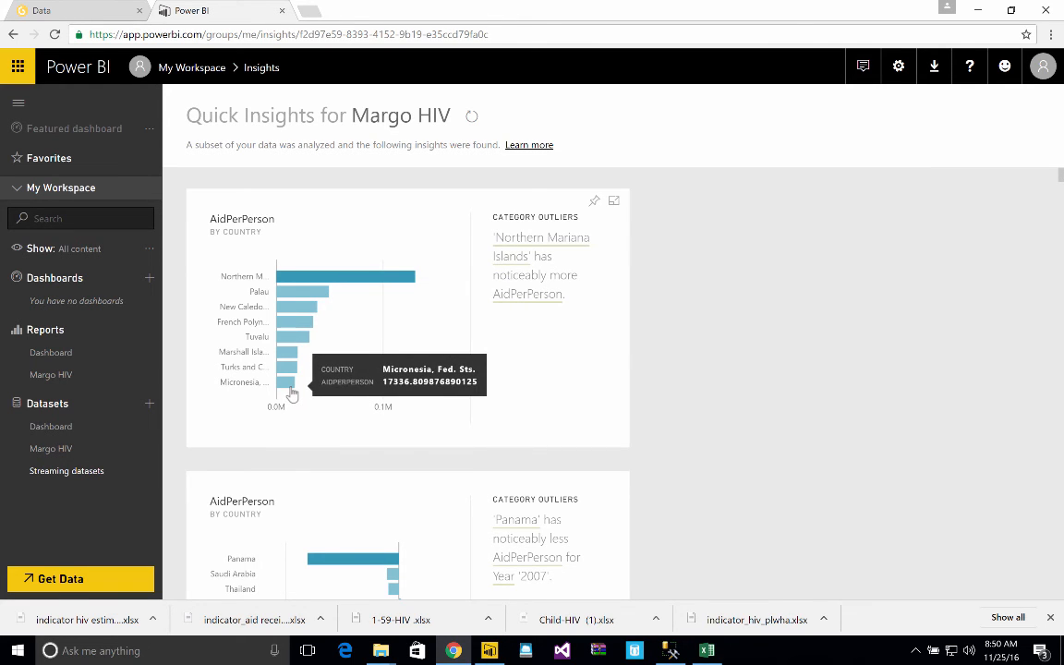
scroll("down", 3)
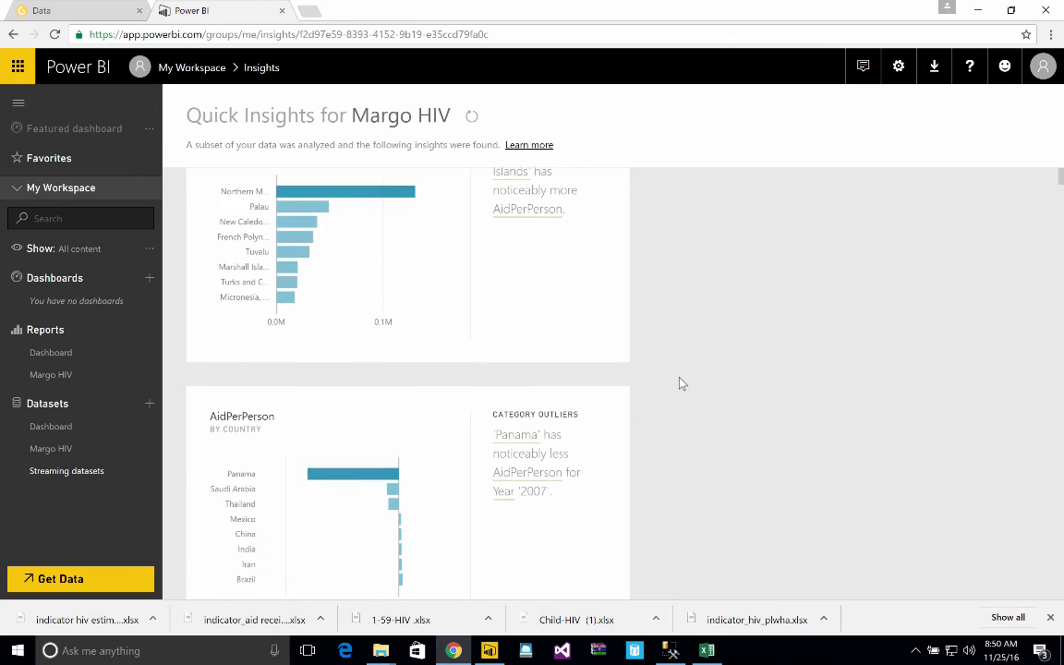
scroll("down", 3)
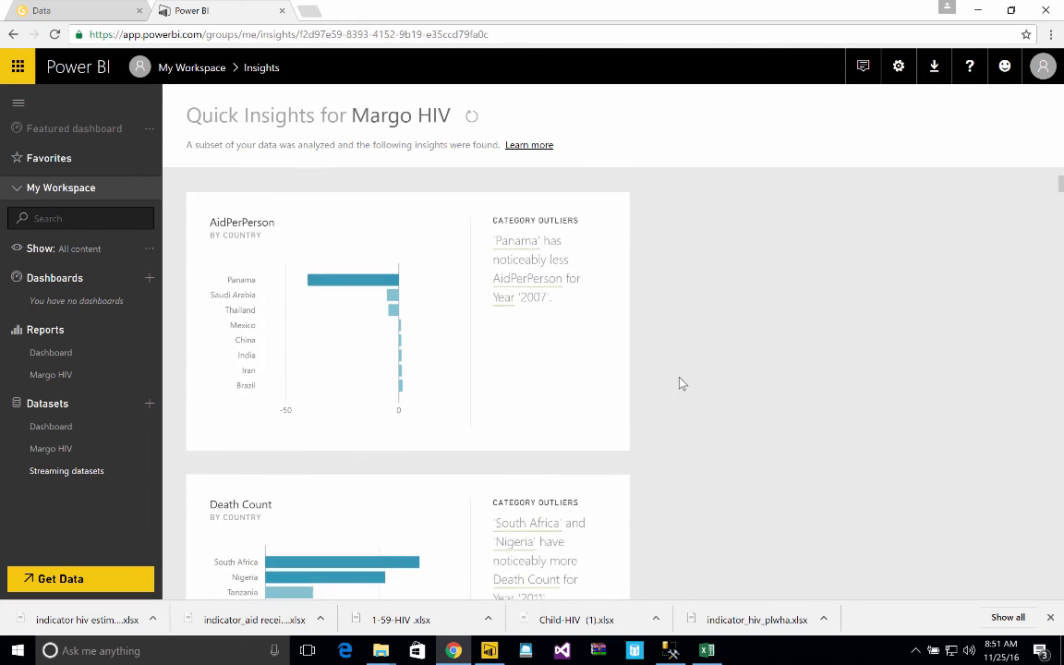
scroll("down", 3)
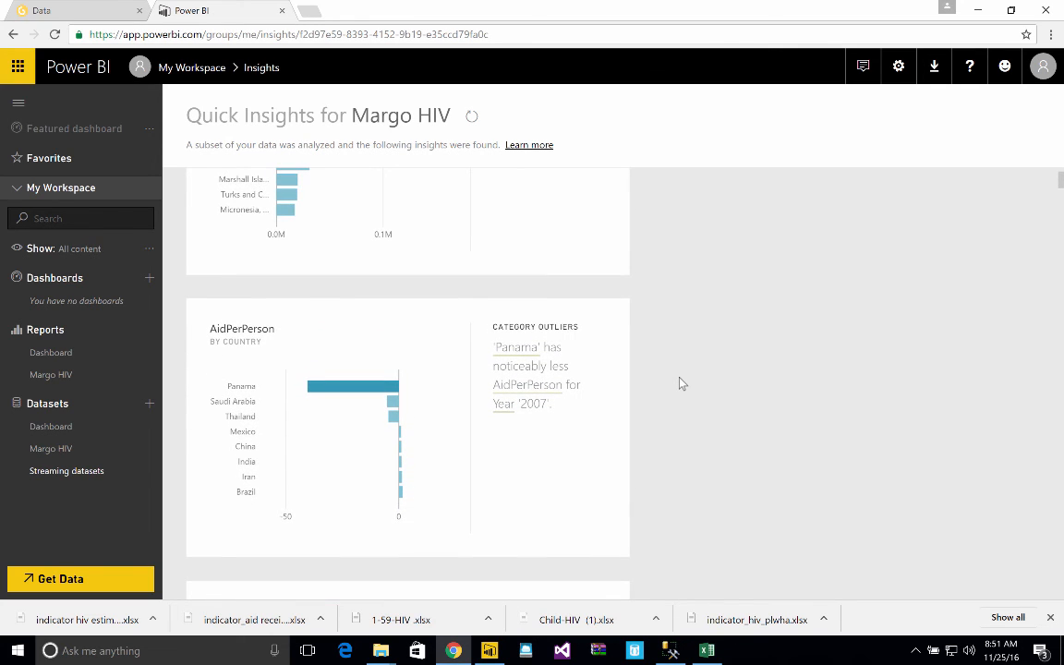